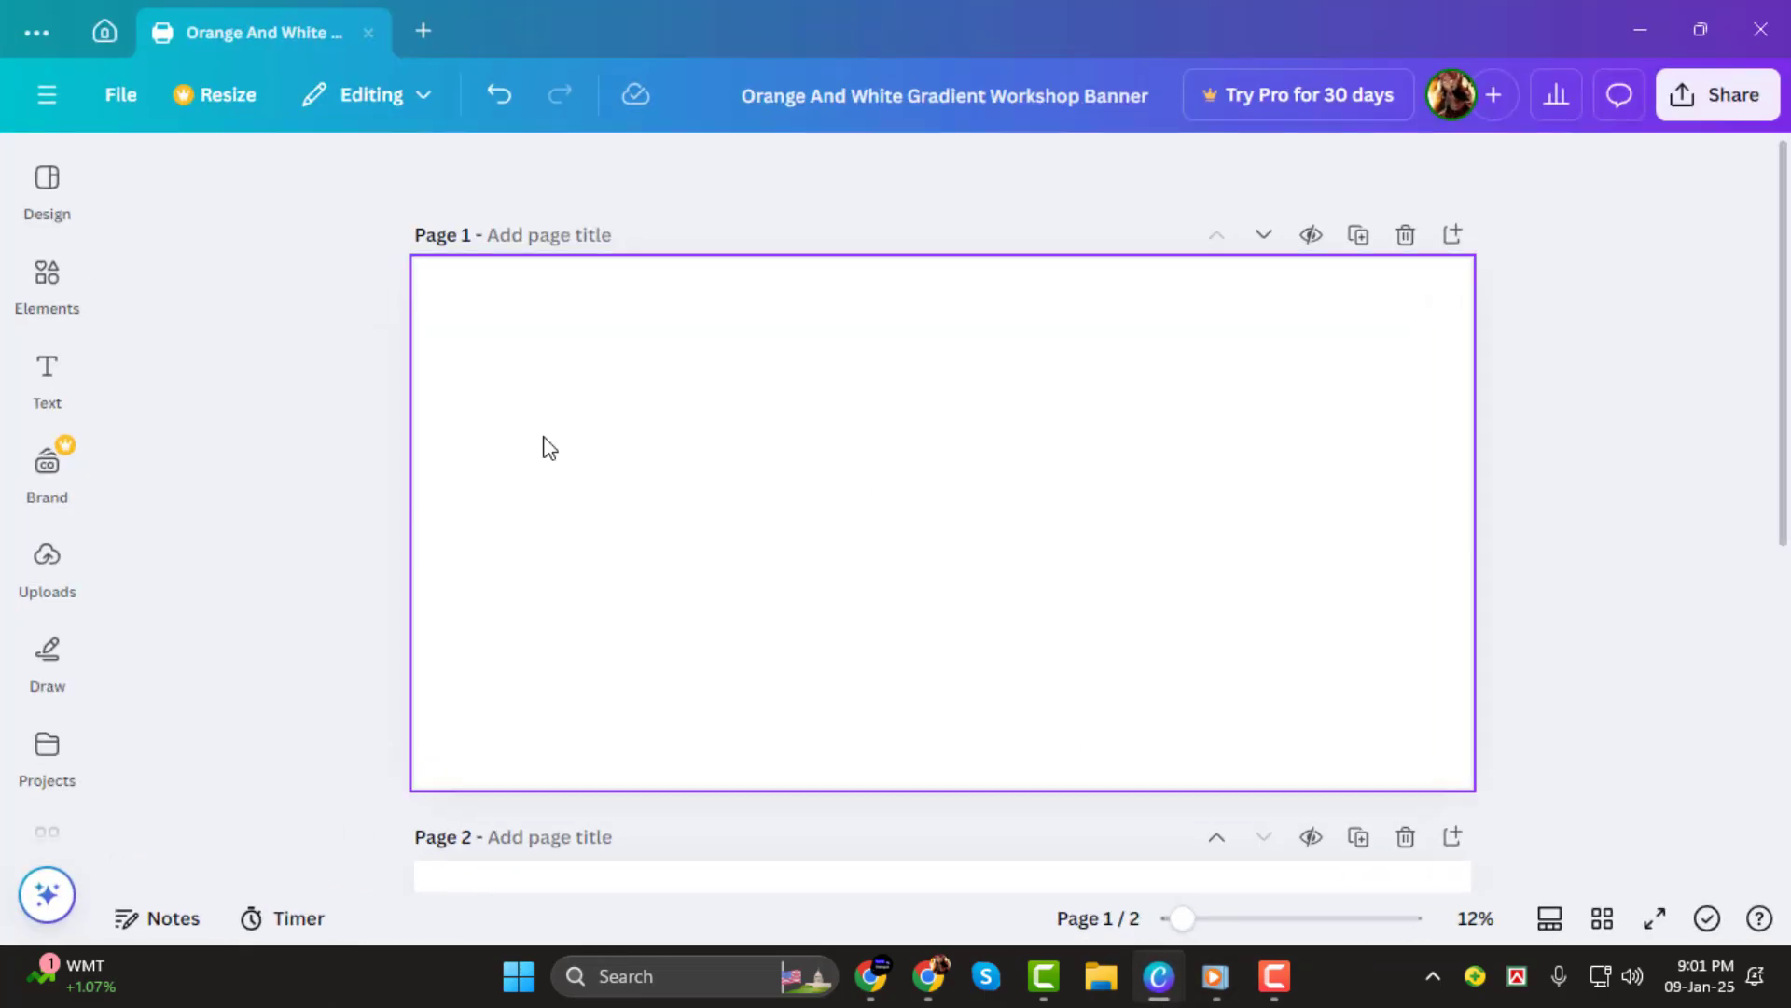
mouse_move(681, 418)
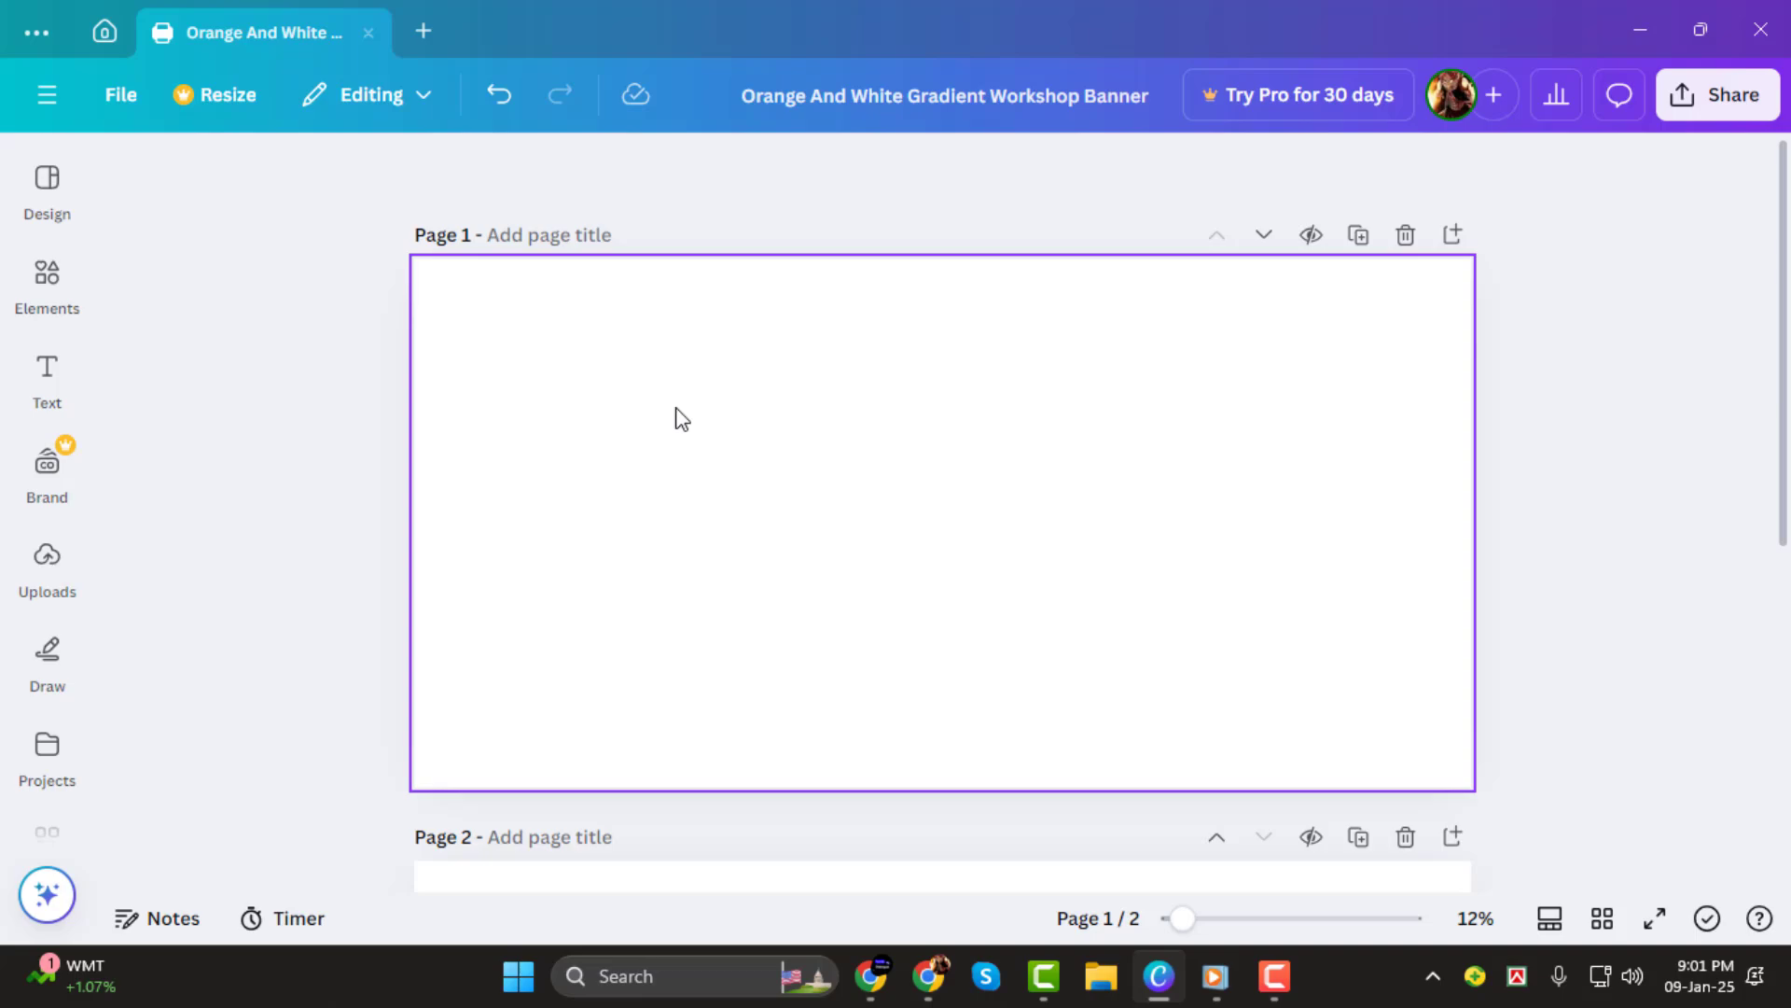
mouse_move(740, 401)
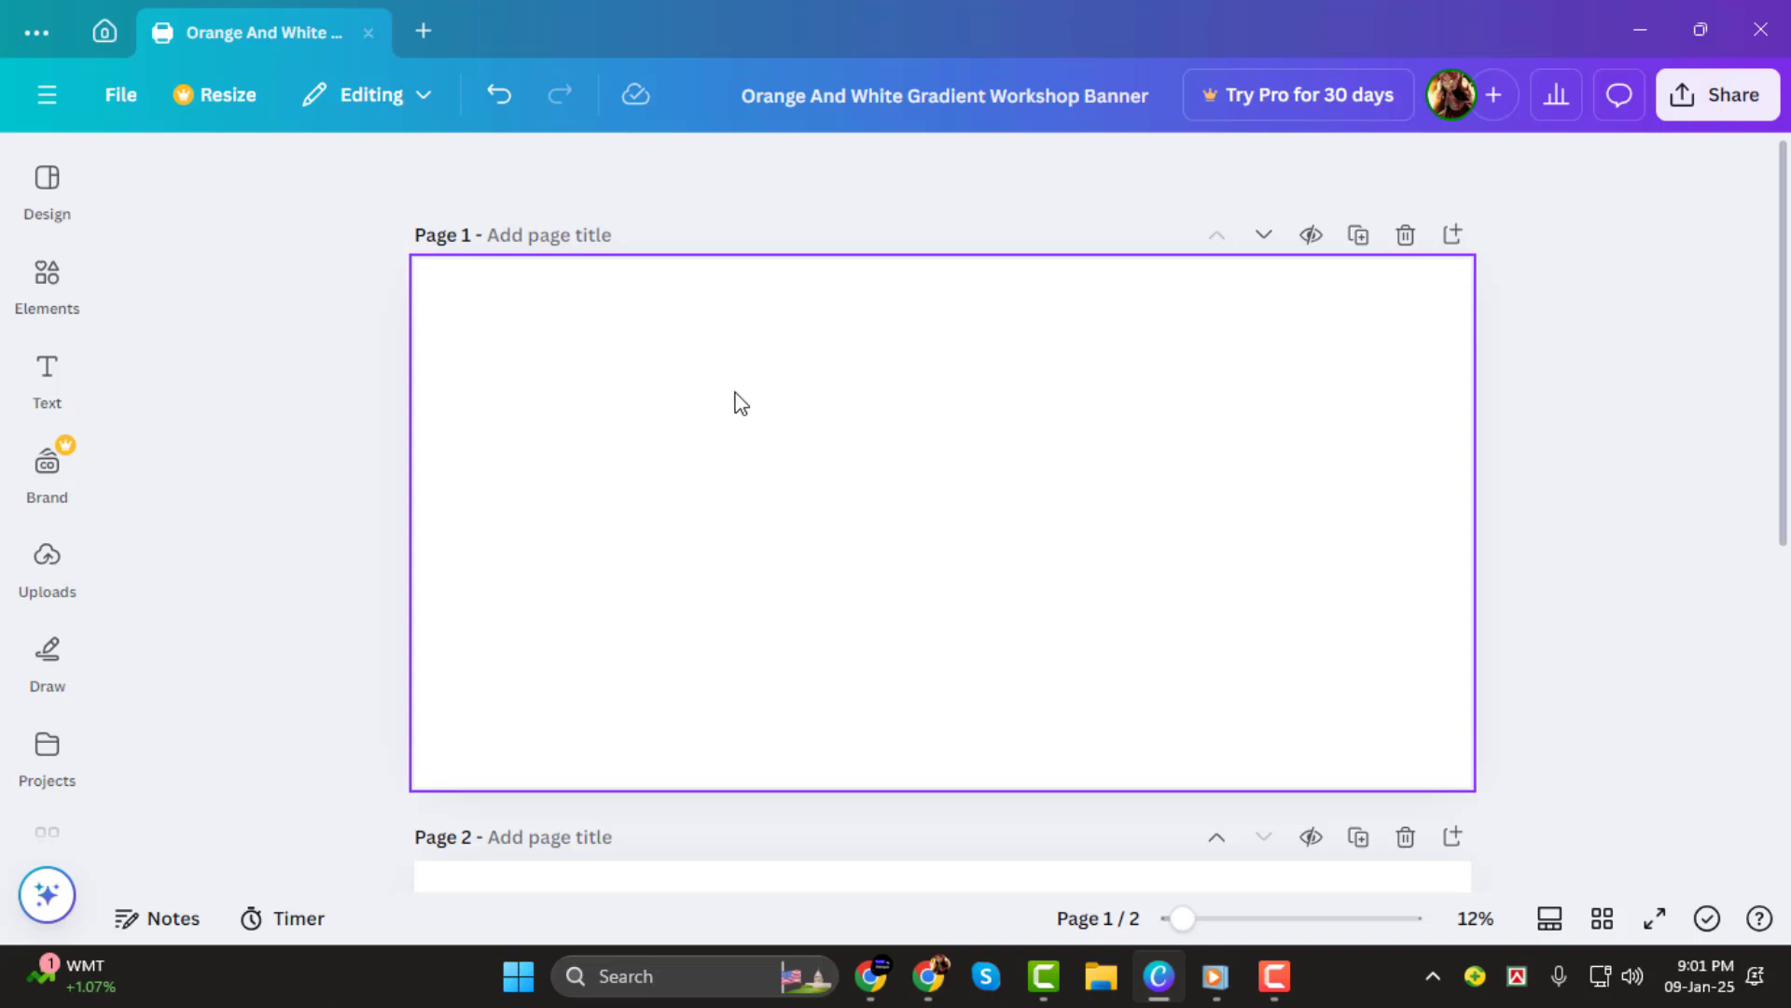
- Browse Elements to Frames and expand the full Letters frame collection
left_click(47, 276)
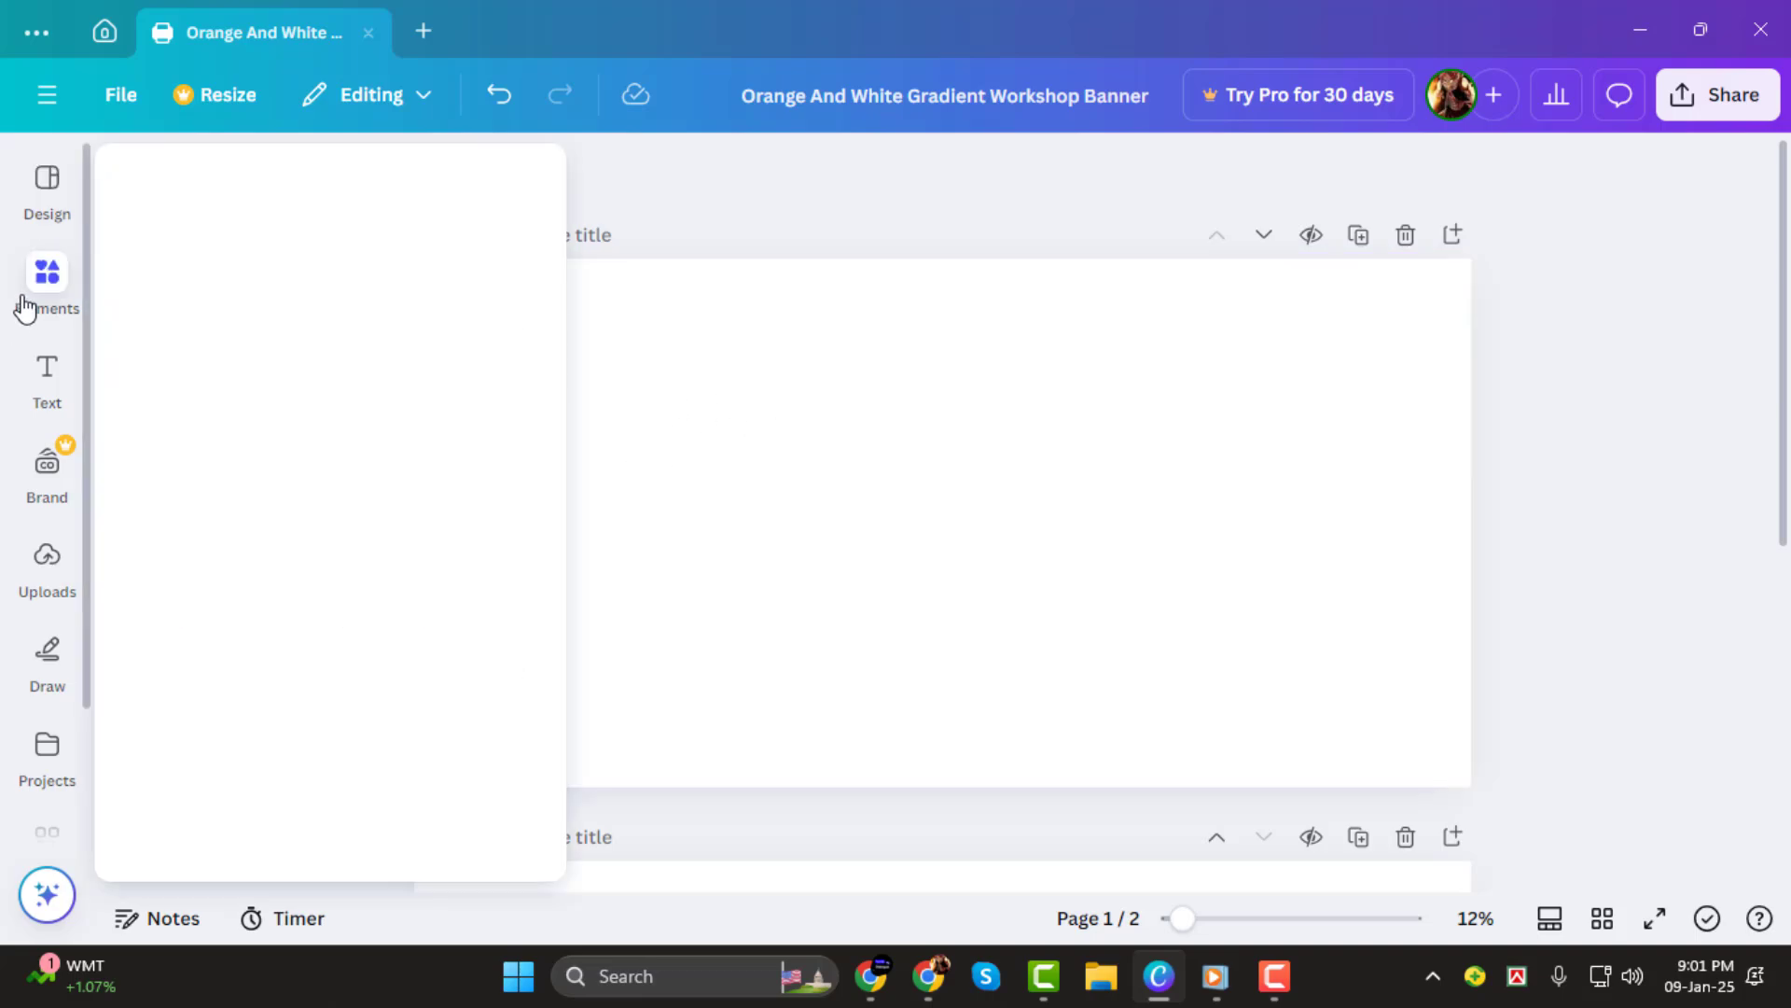
left_click(46, 273)
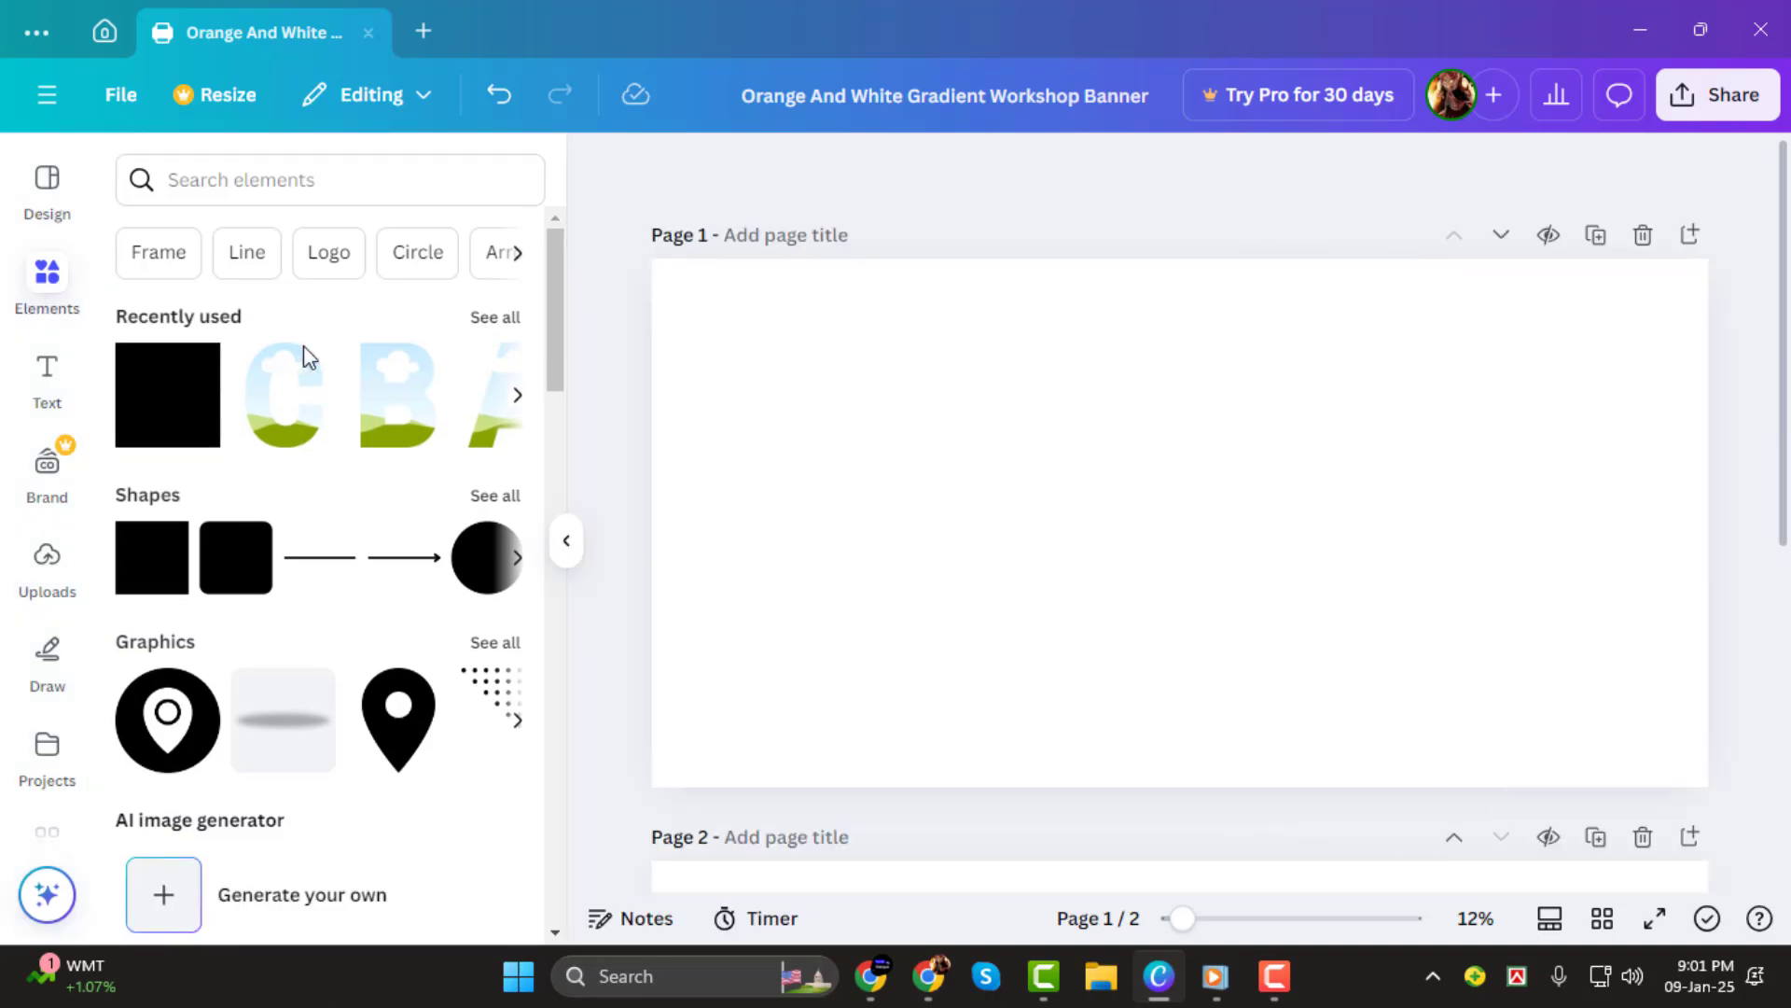
scroll("down", 3)
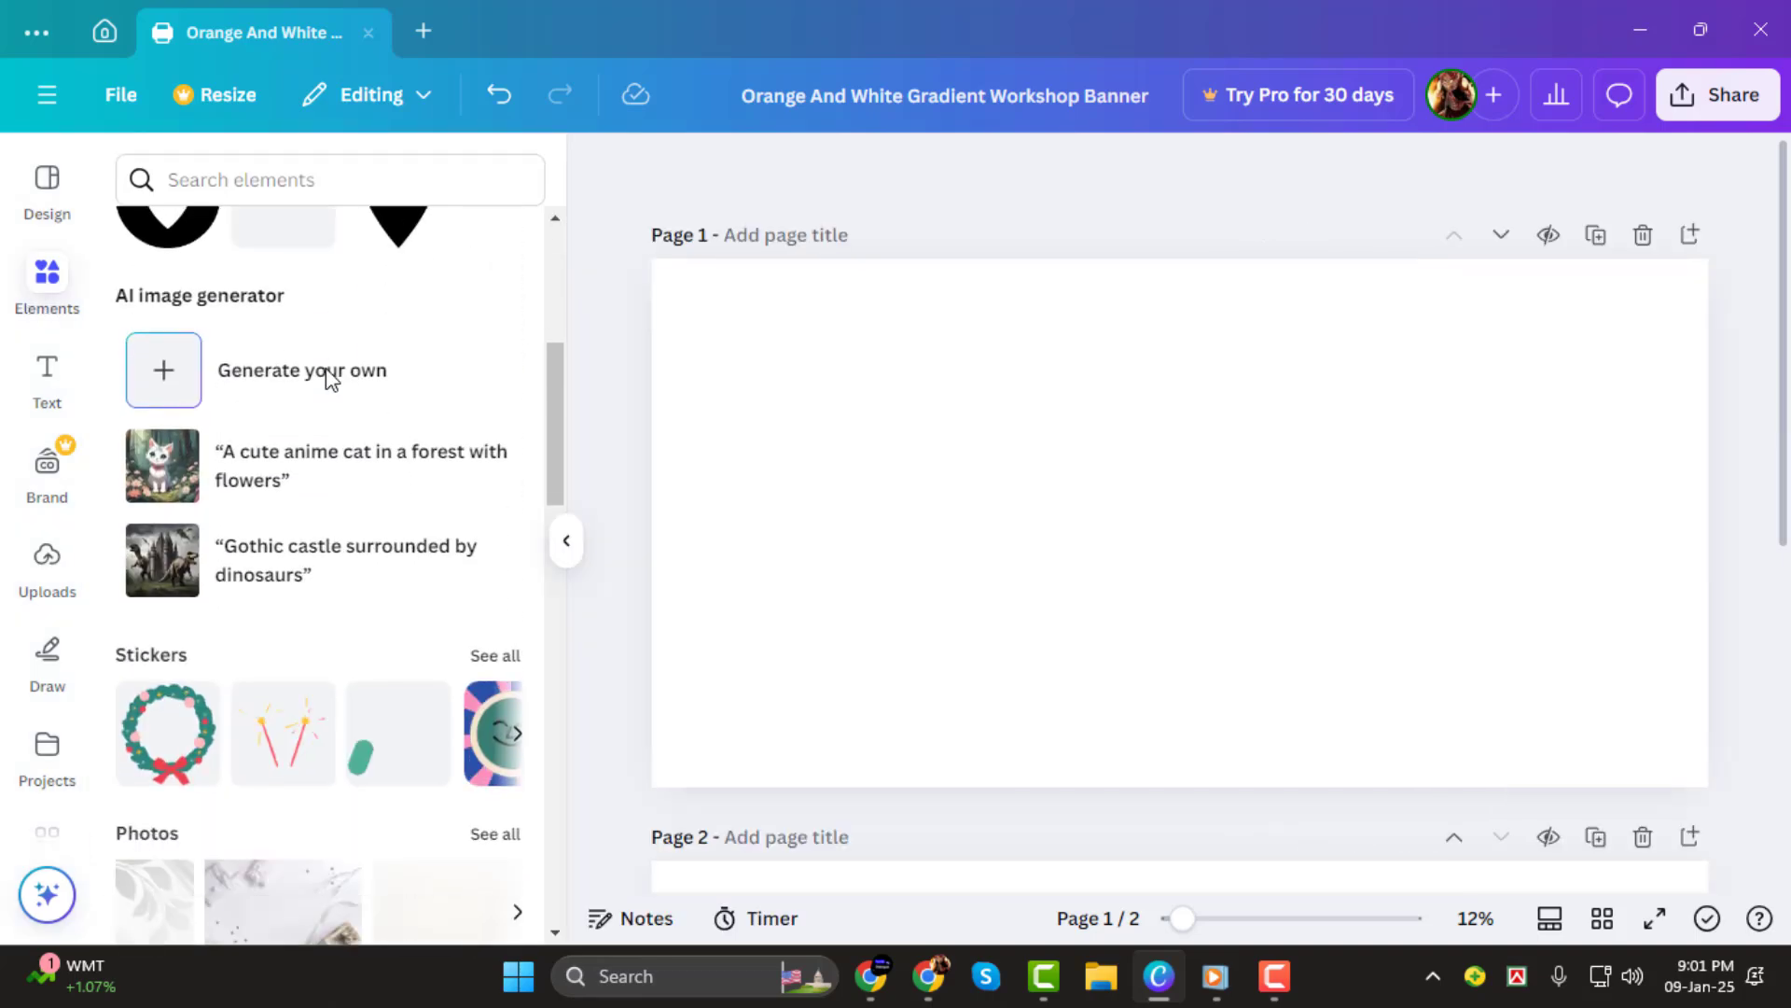
scroll("down", 3)
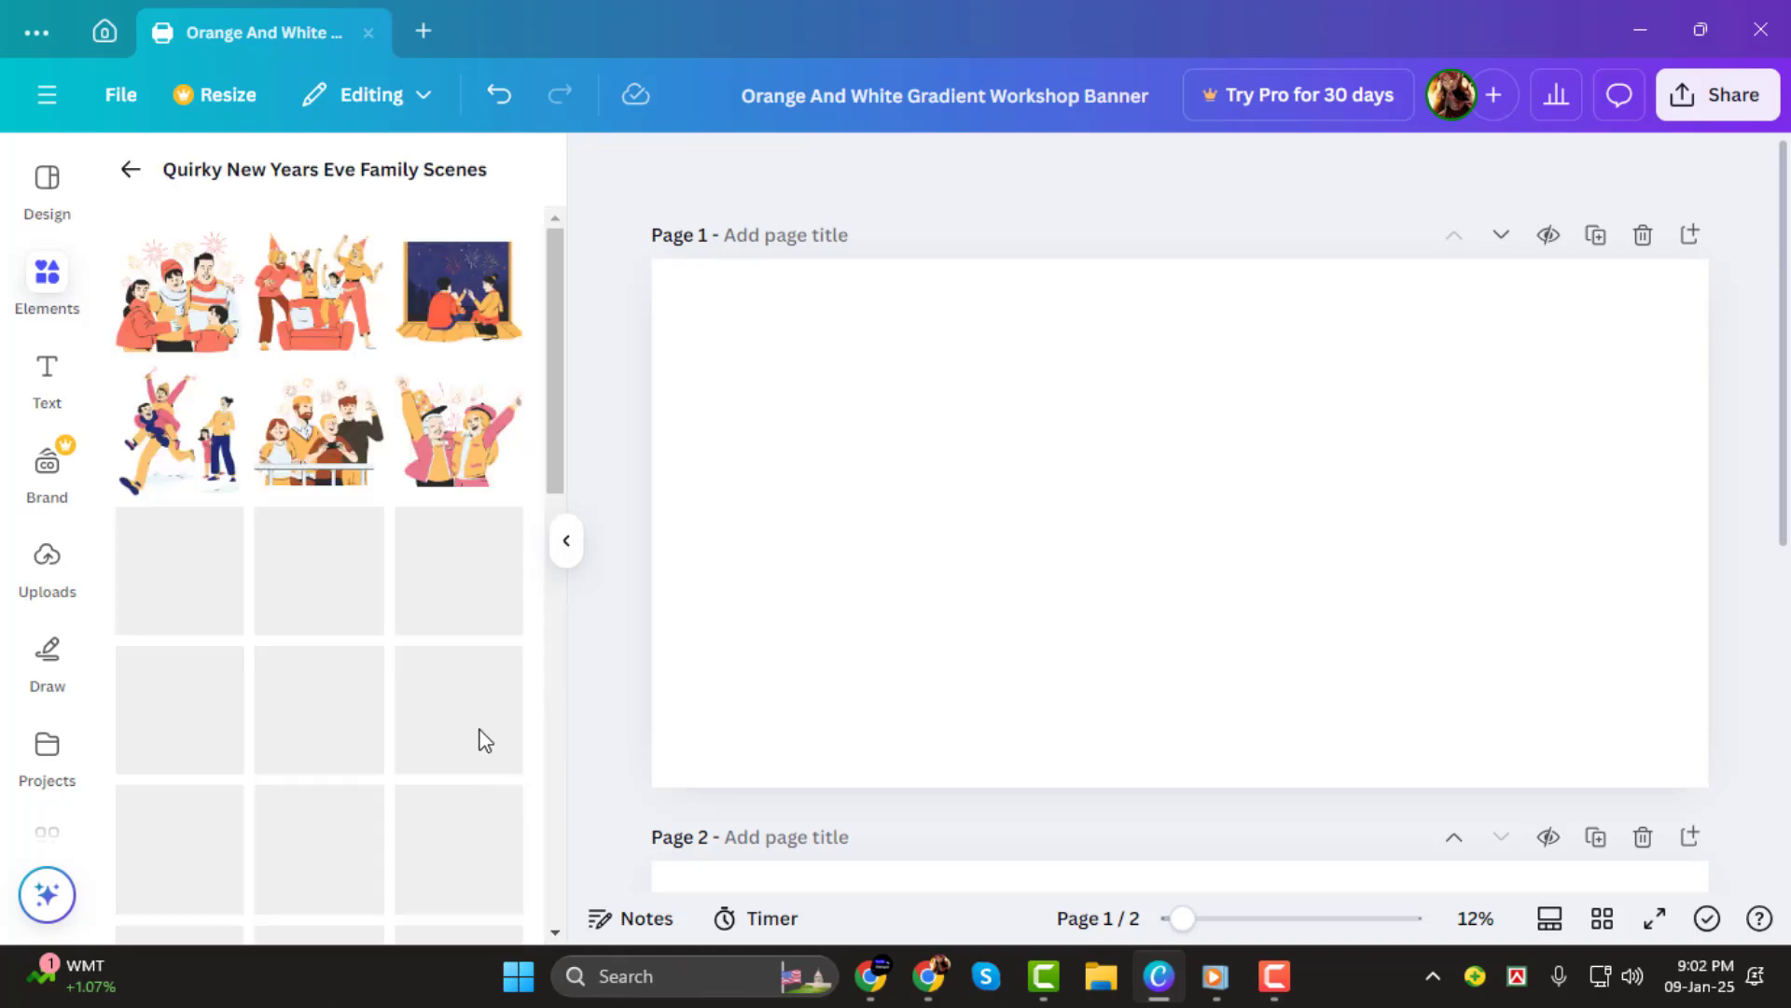
left_click(131, 169)
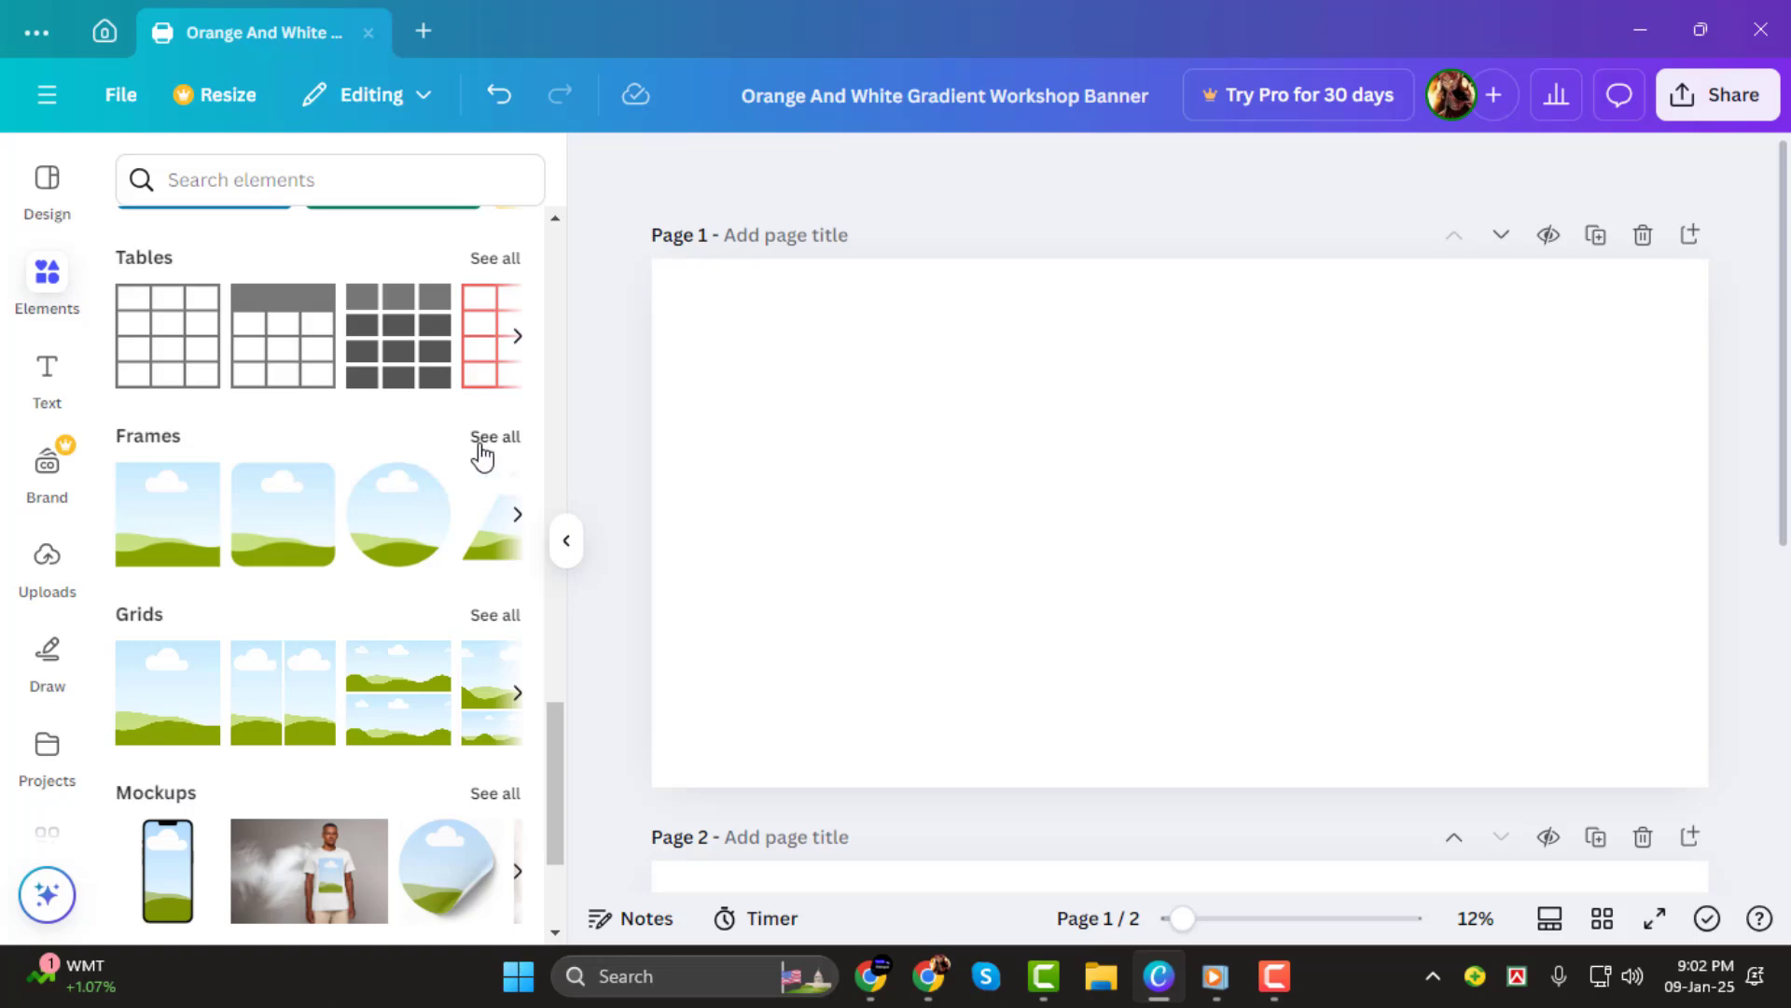
left_click(495, 436)
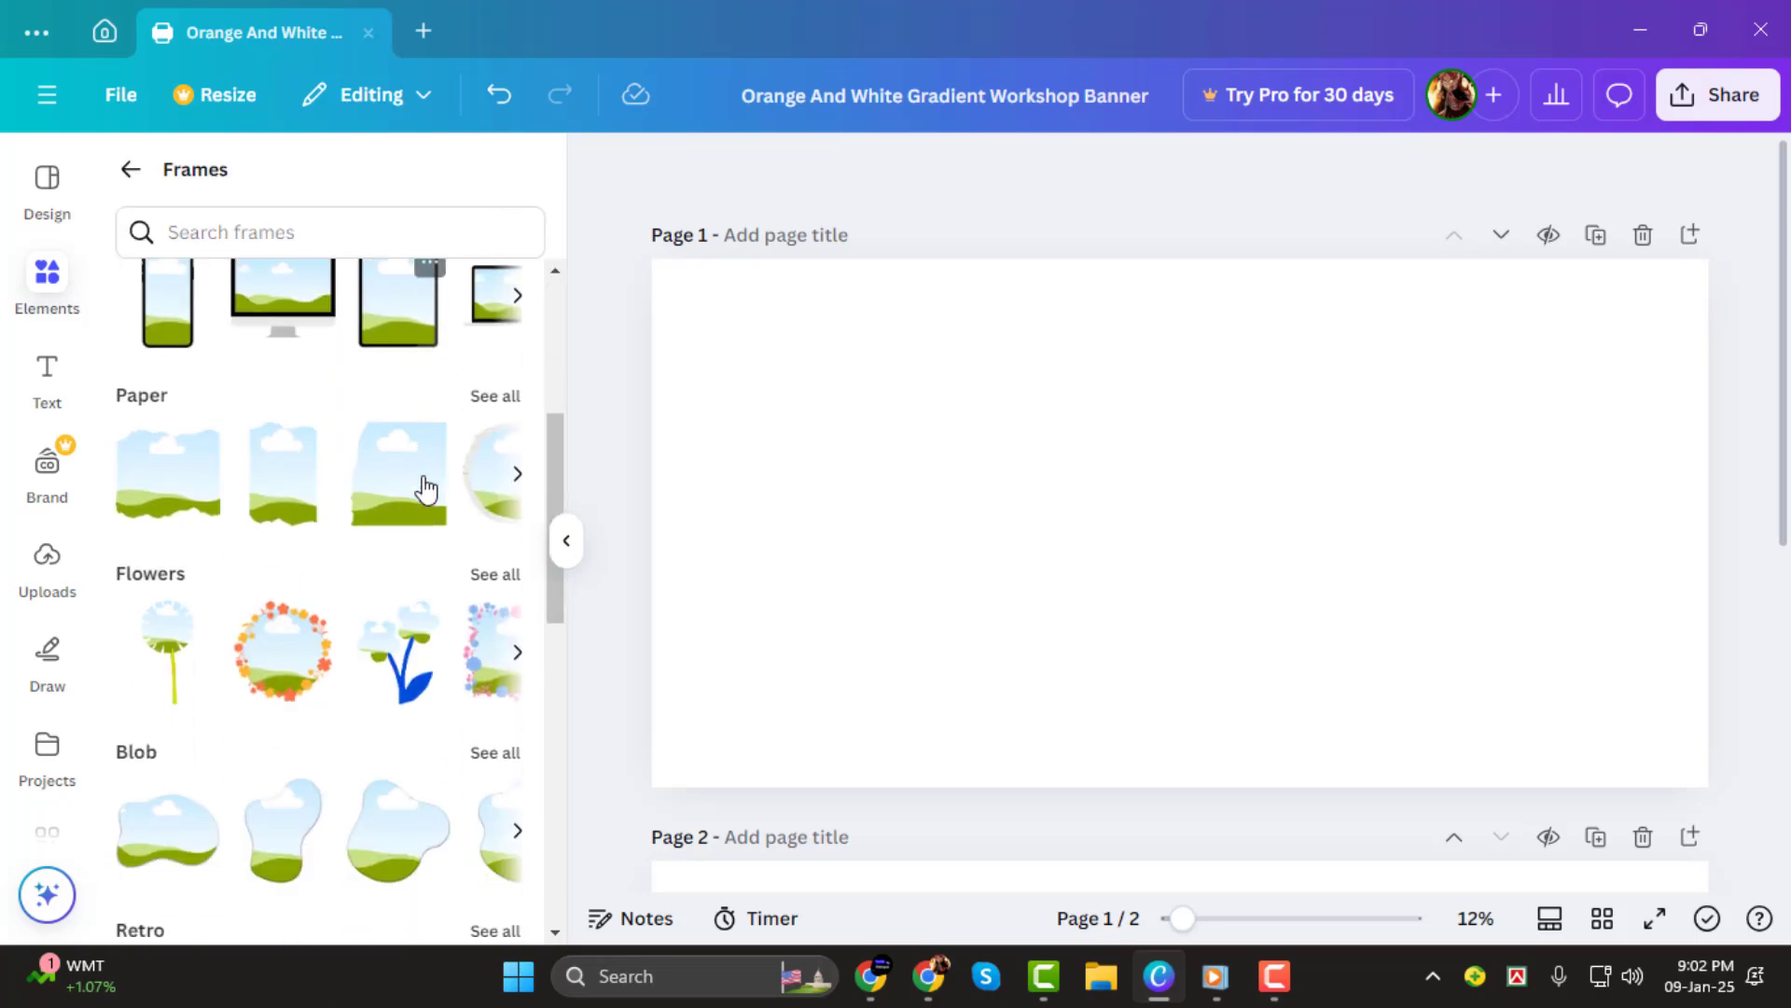
scroll("down", 3)
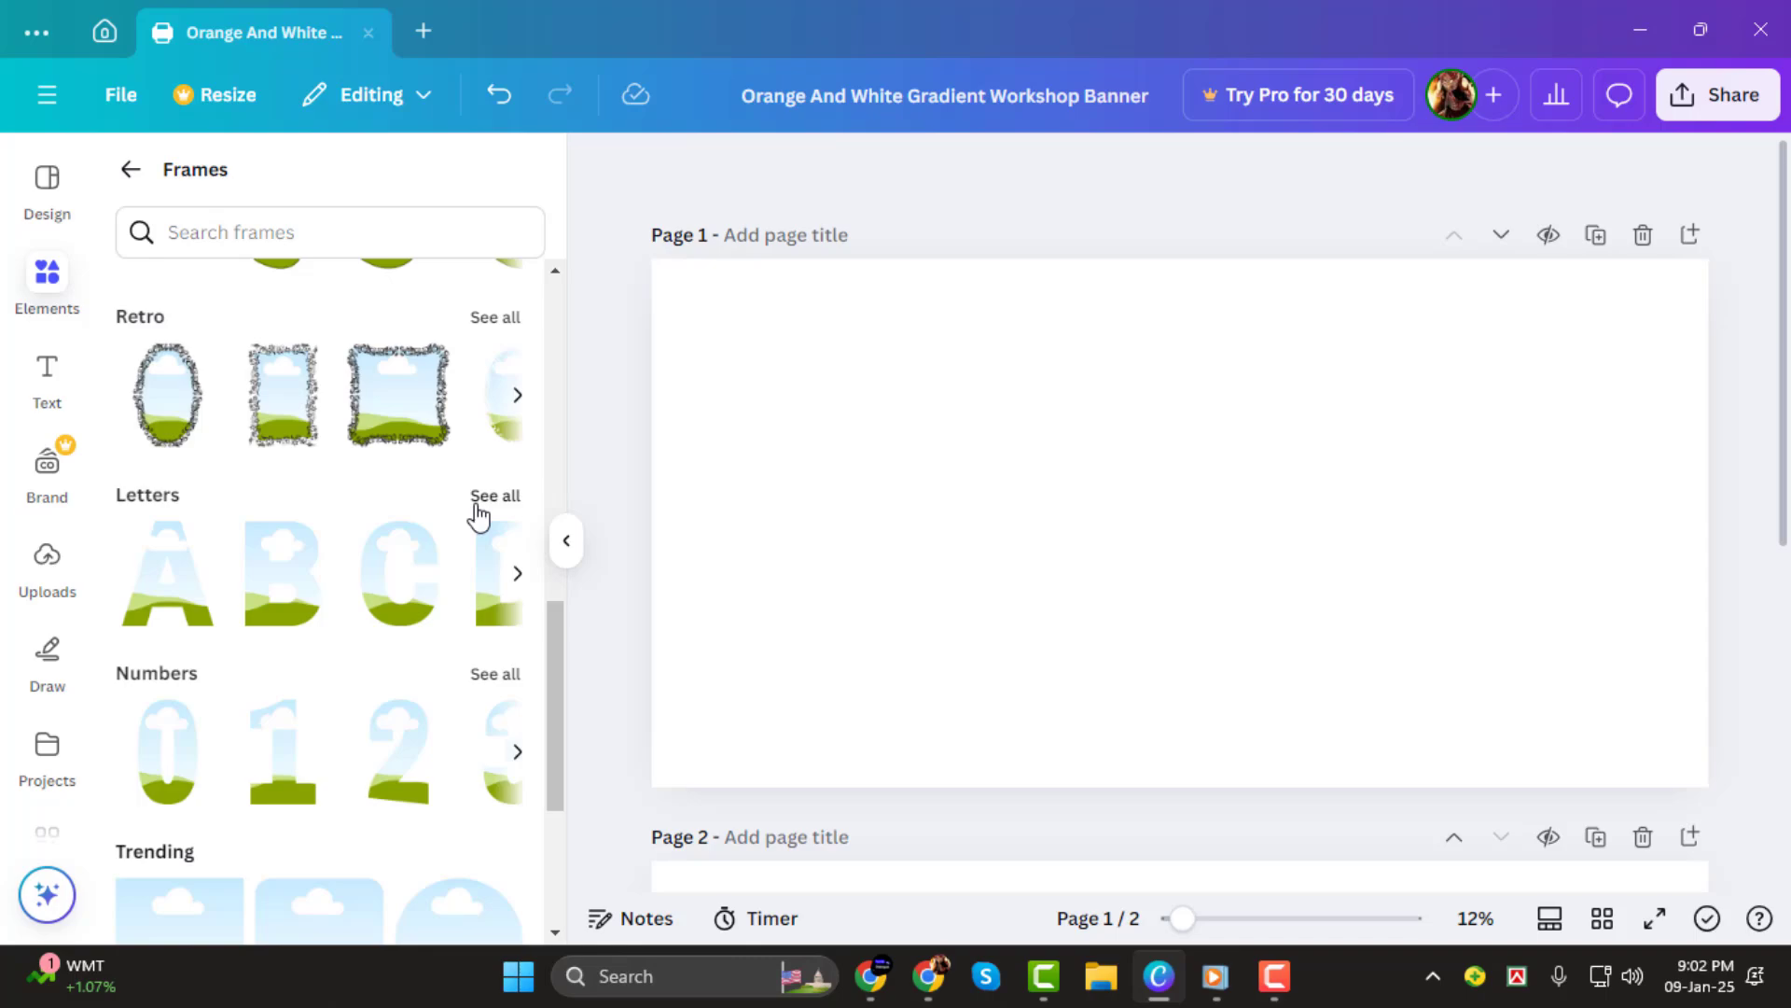
left_click(494, 495)
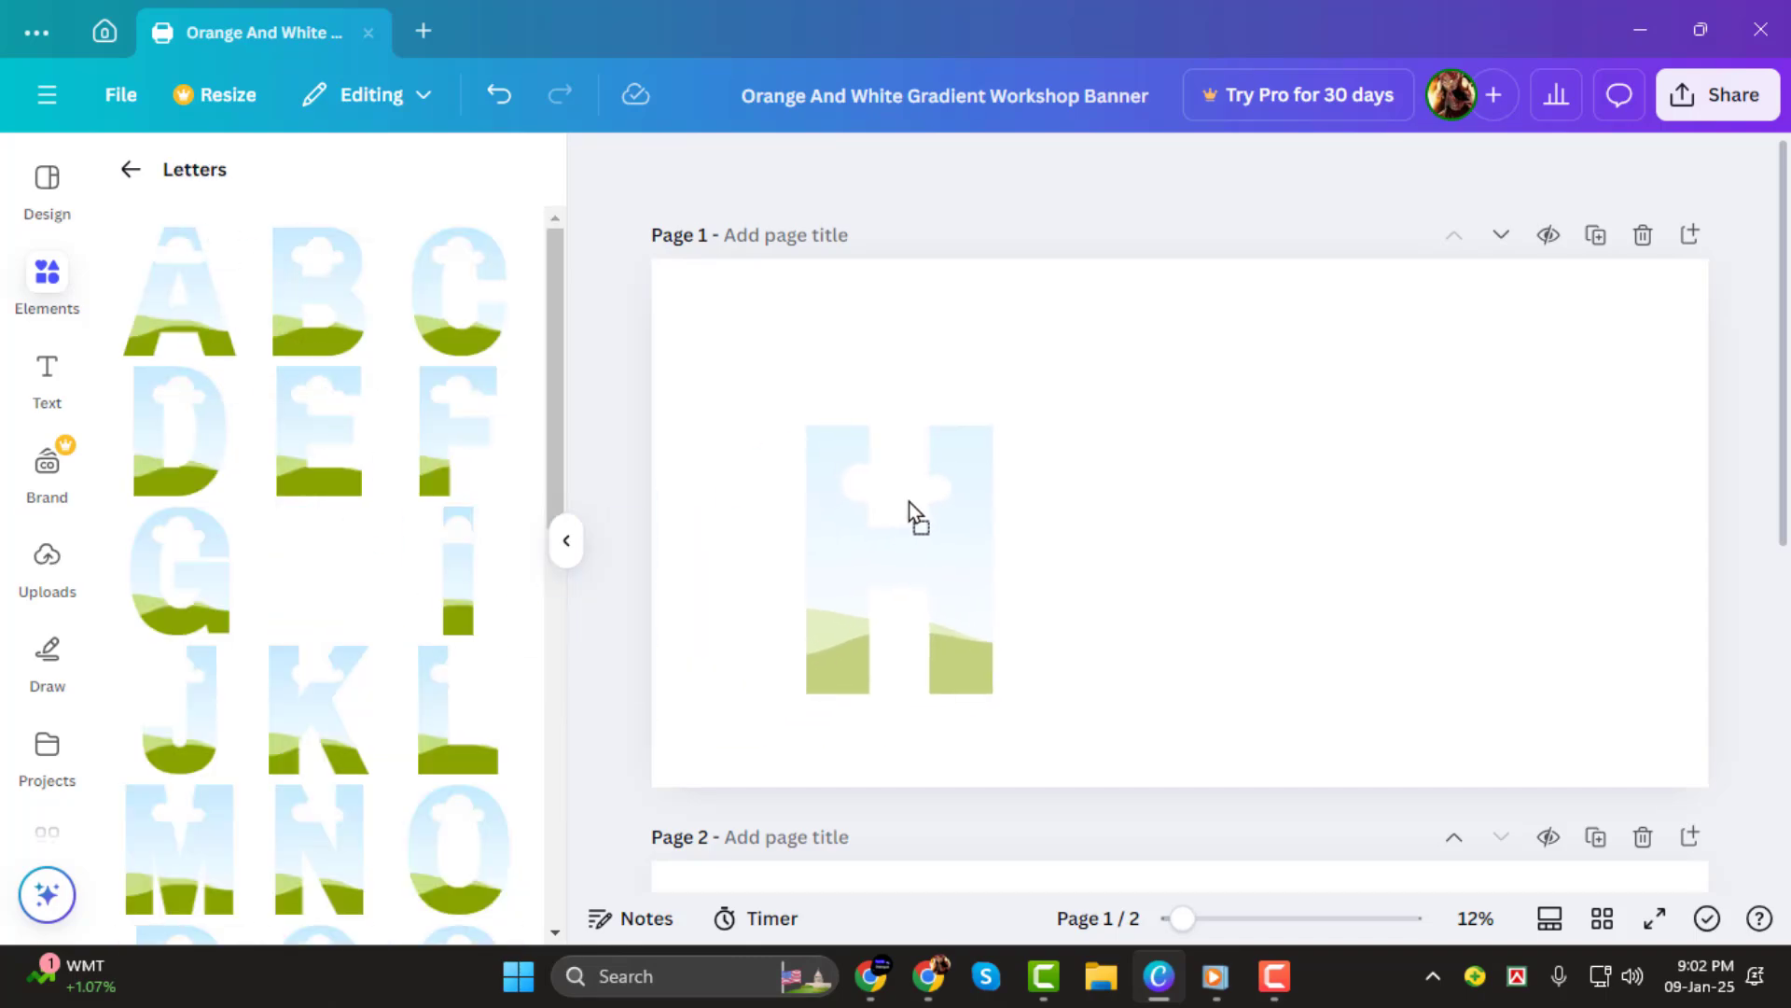
- Add an I letter frame and position the second I to the right of the first
left_click(899, 551)
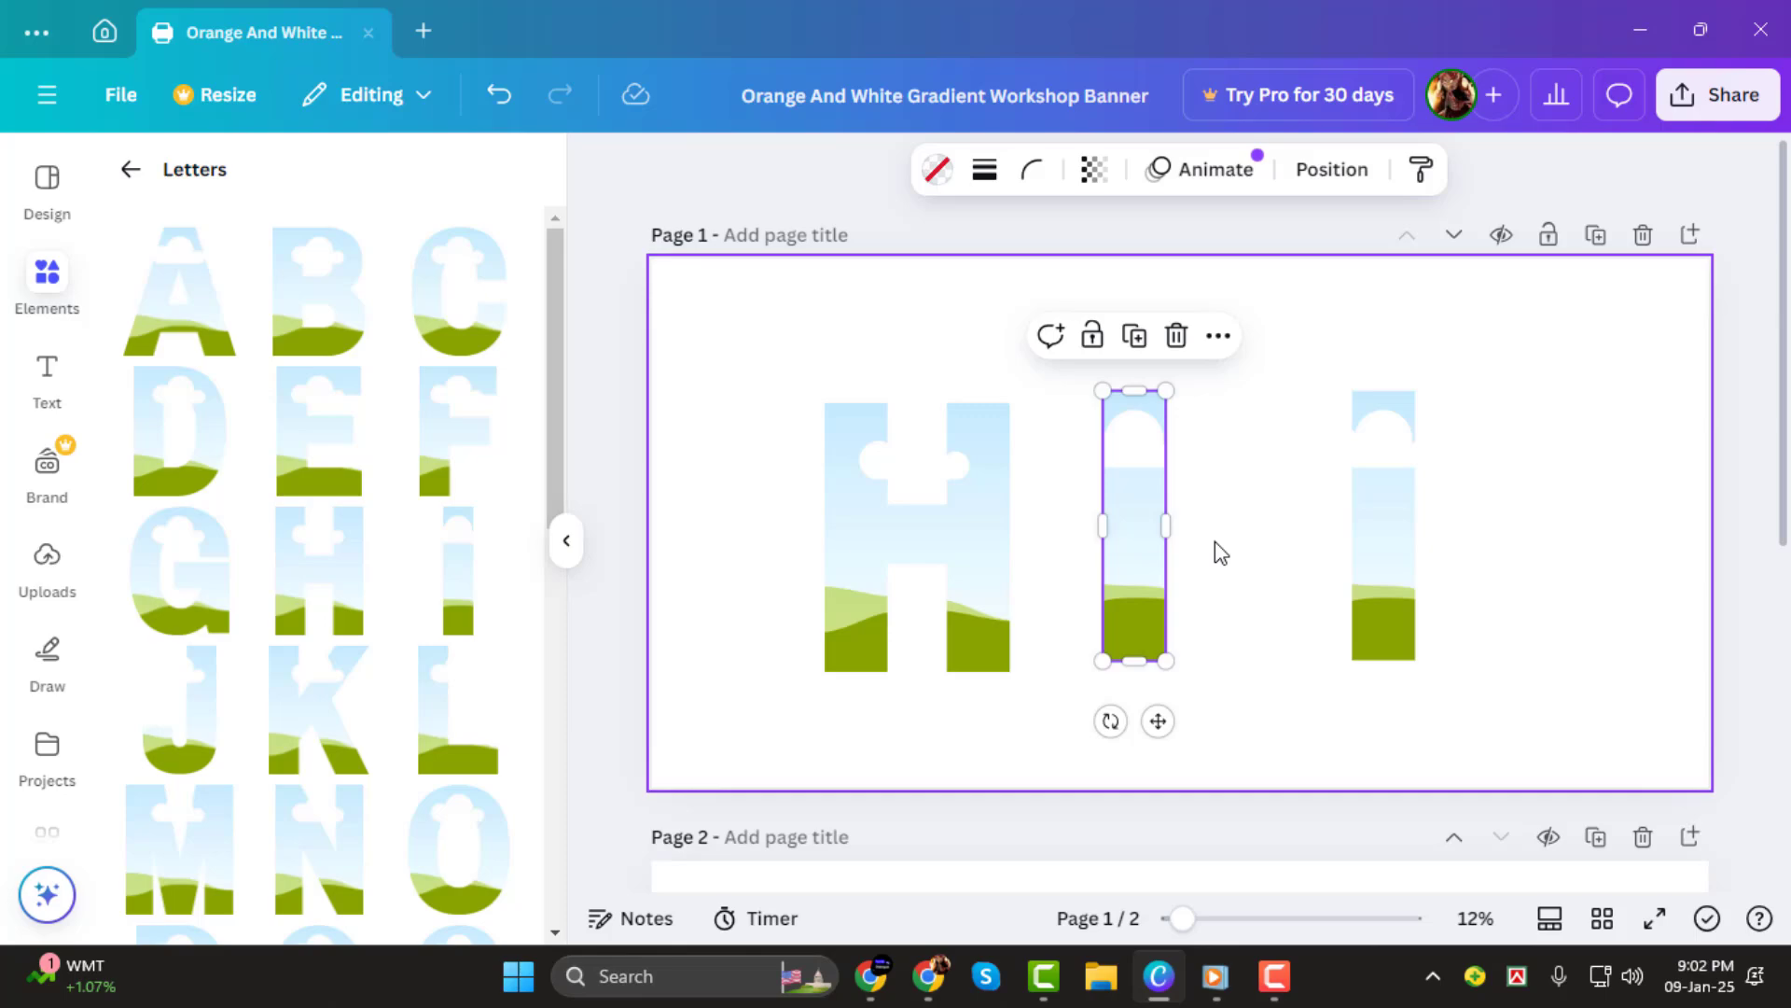
left_click_drag(1134, 525, 1337, 538)
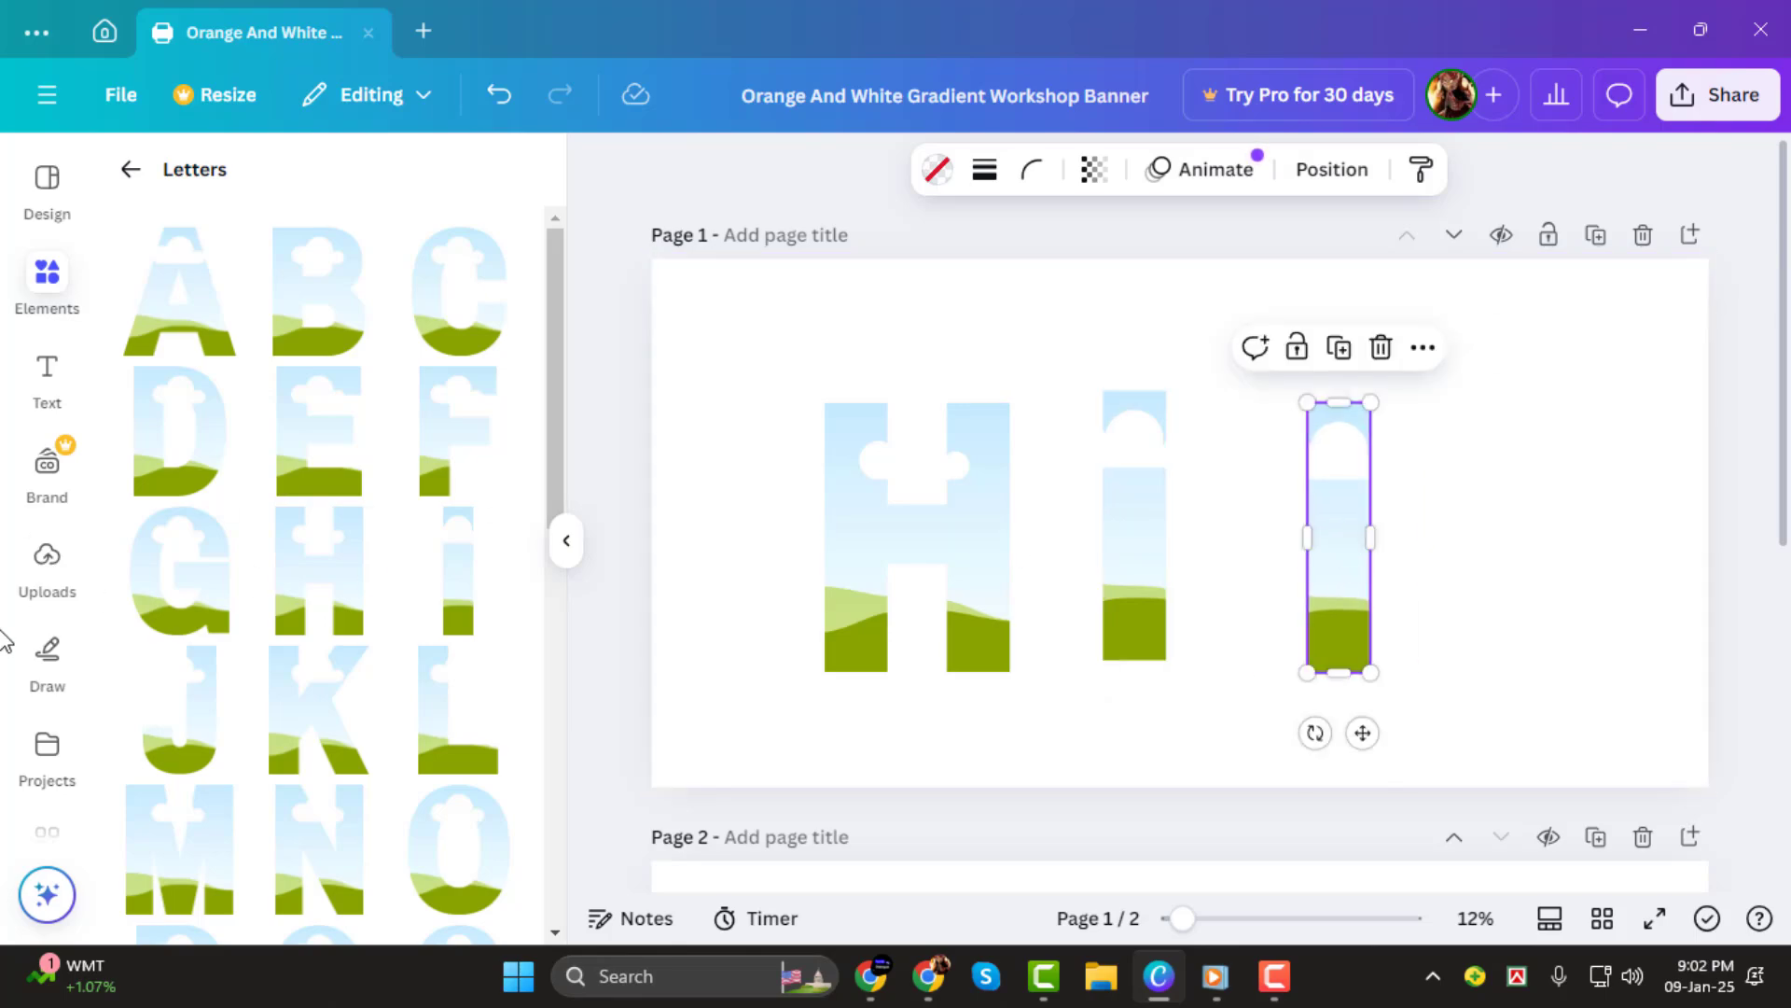
left_click(47, 560)
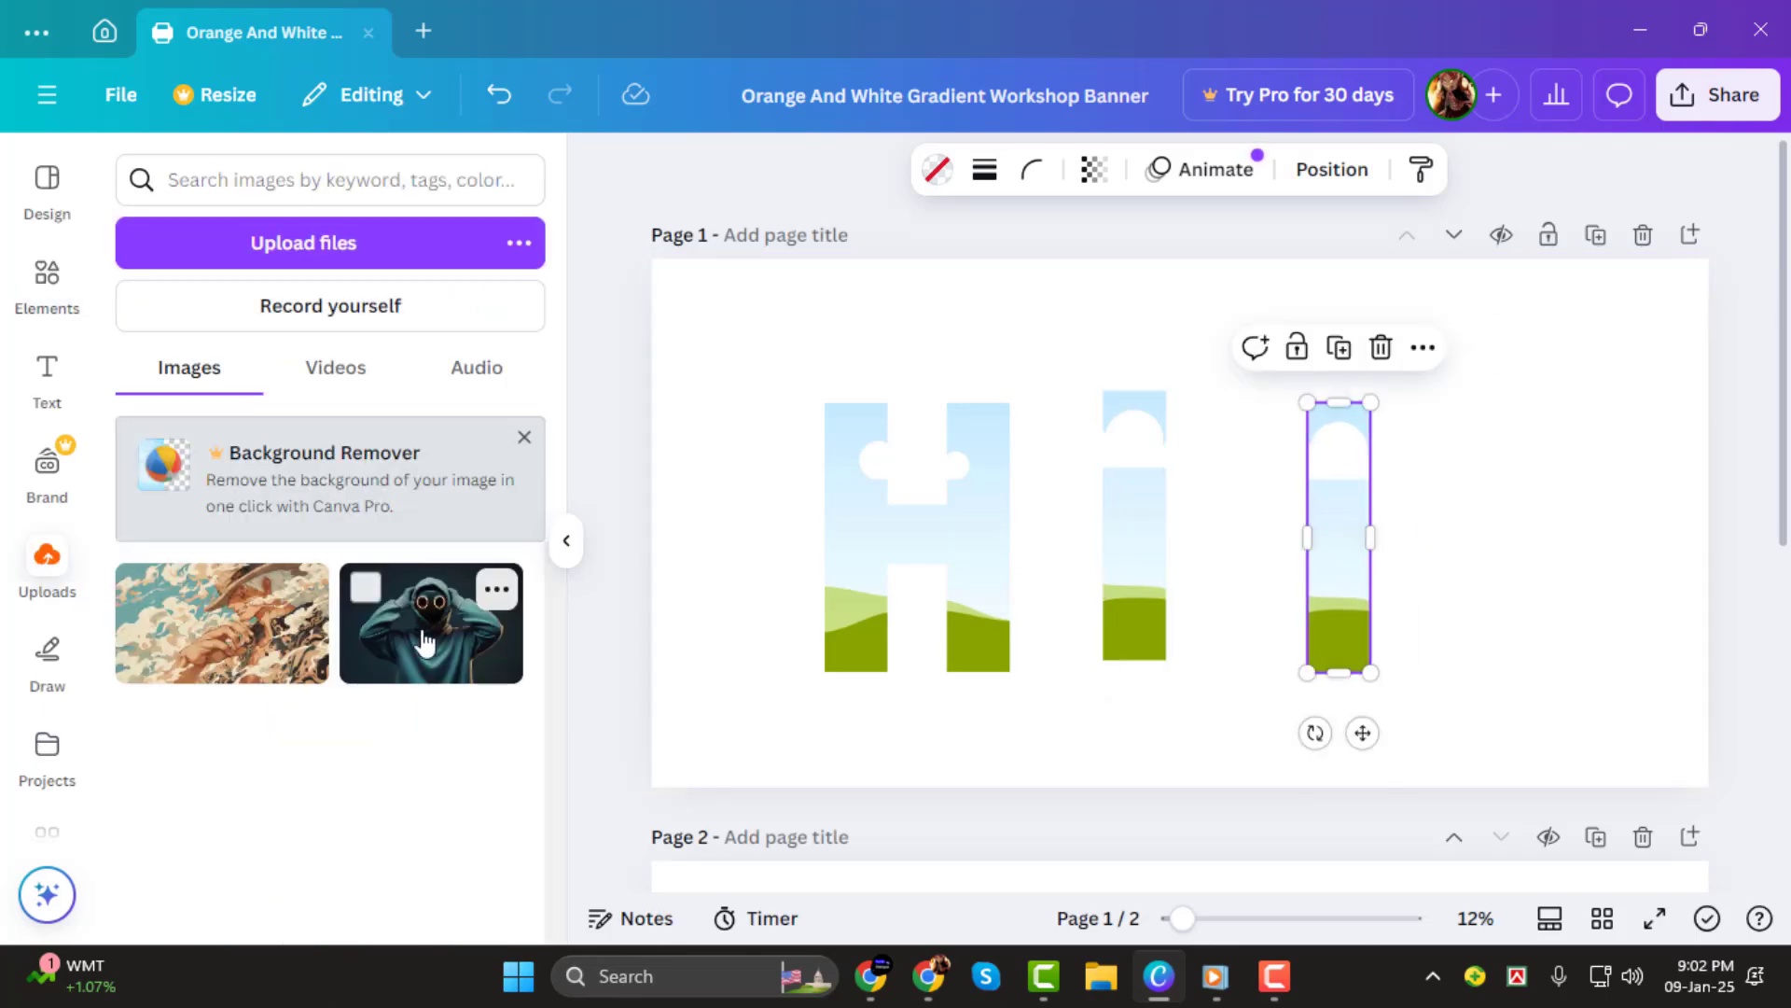
mouse_move(313, 678)
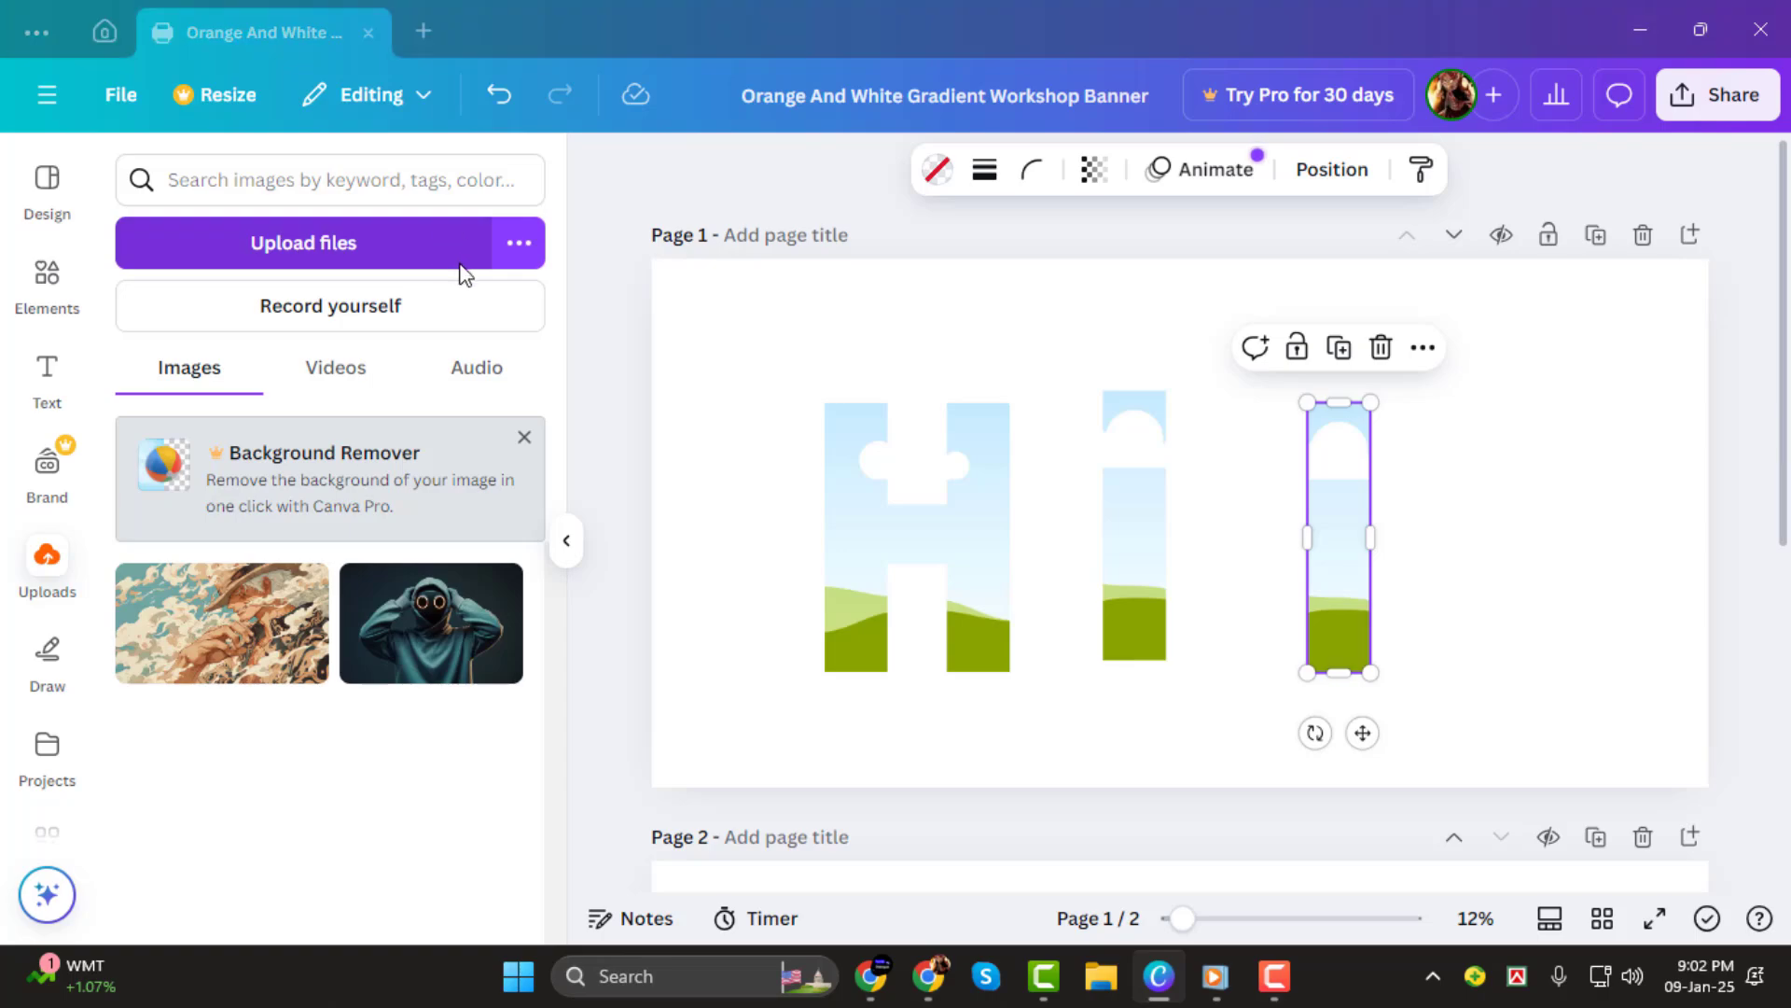
- Start a new upload, opening the Pictures folder file picker
left_click(303, 243)
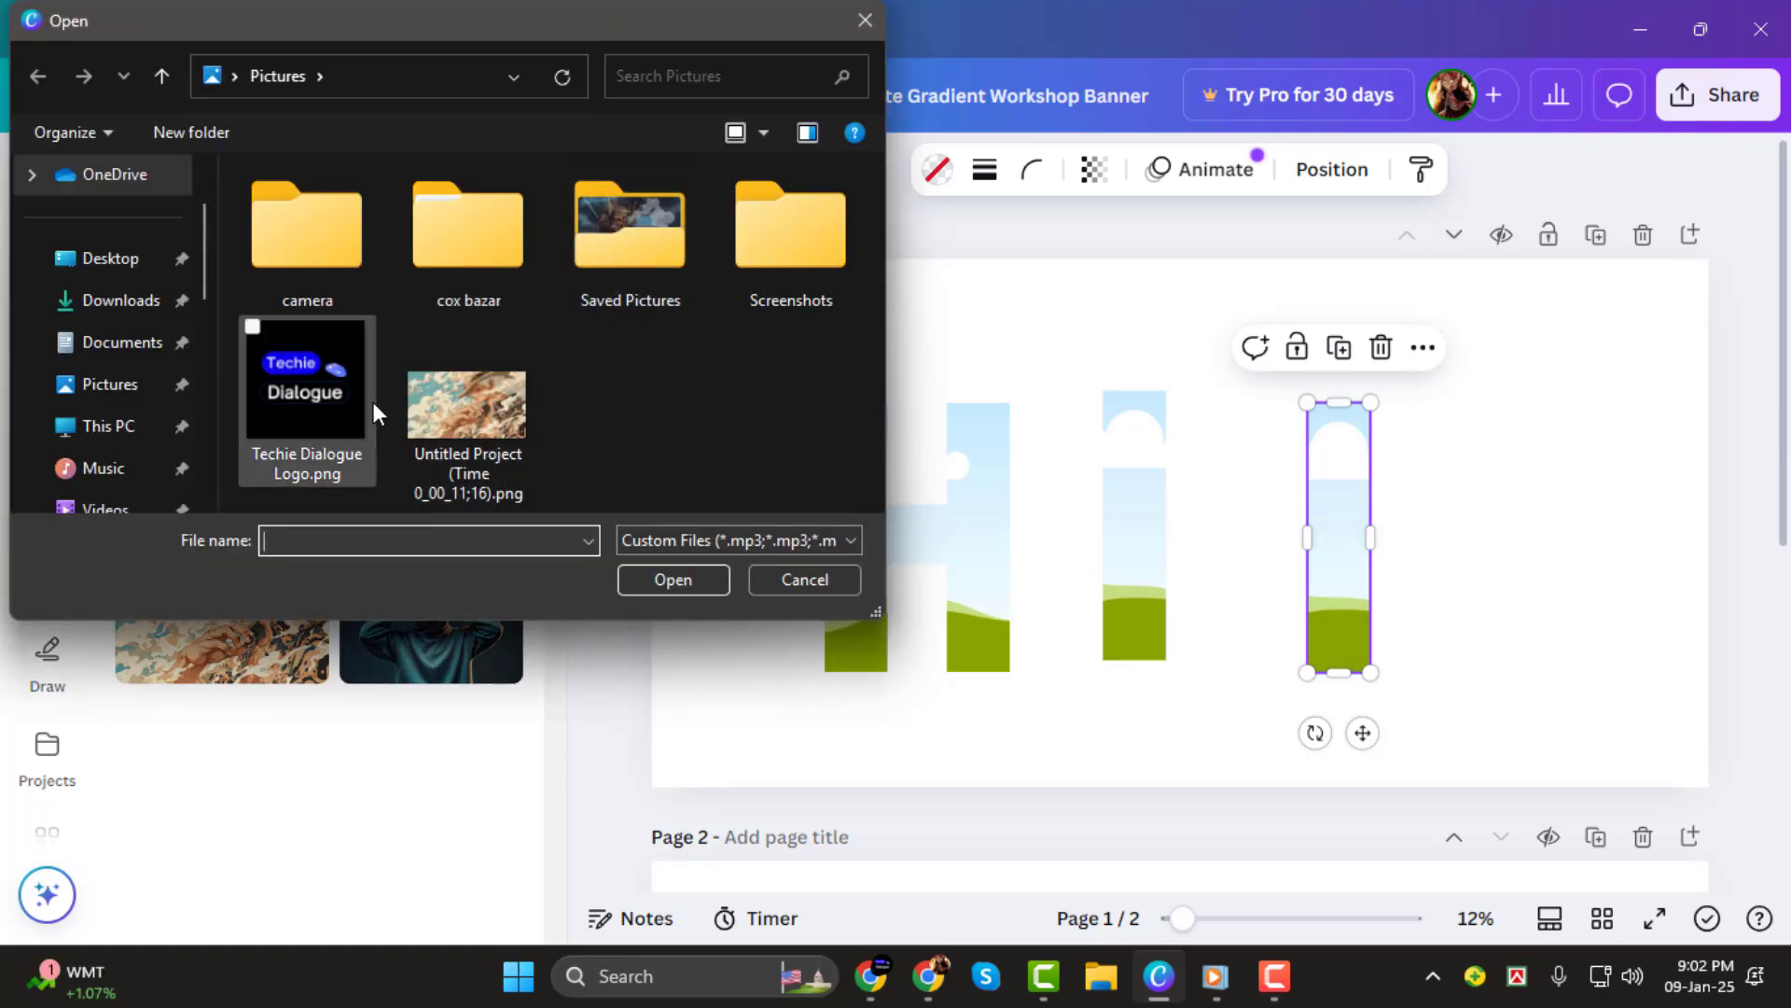
- Pick the logo PNG image in the file picker for upload
left_click(804, 579)
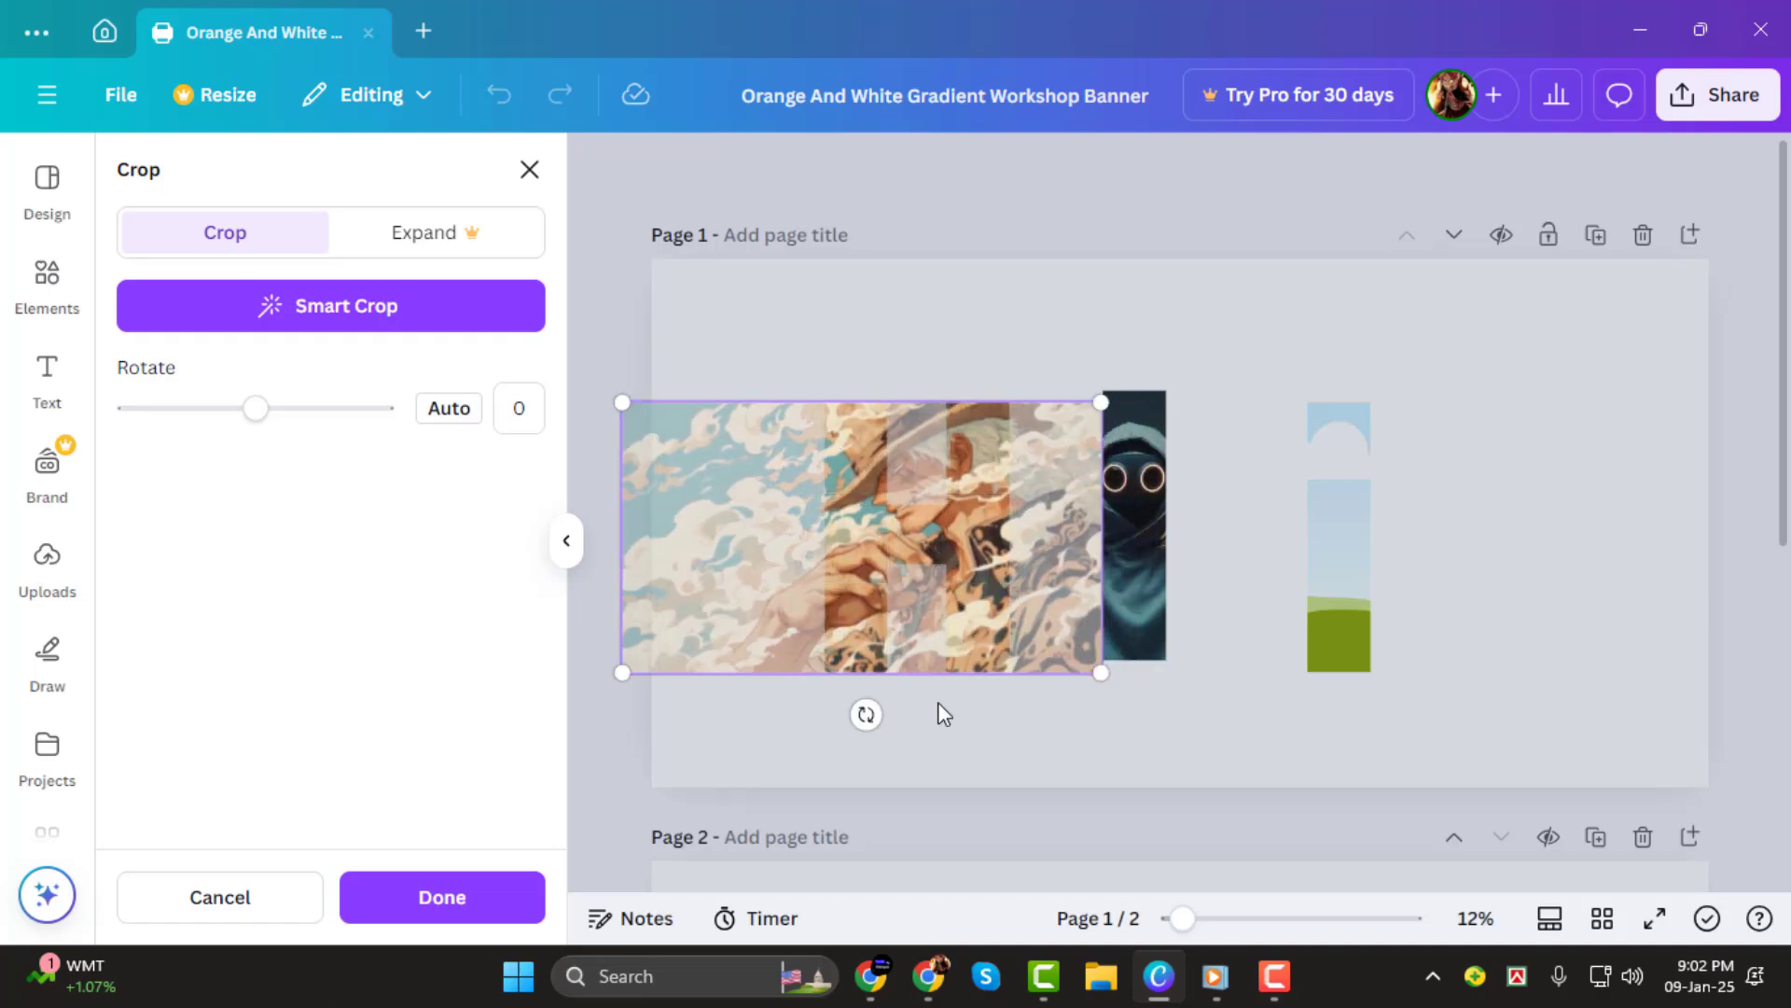
- Finish cropping, fill the last I with the Techie Dialogue logo, and enlarge H to 16.5 × 24
left_click(442, 896)
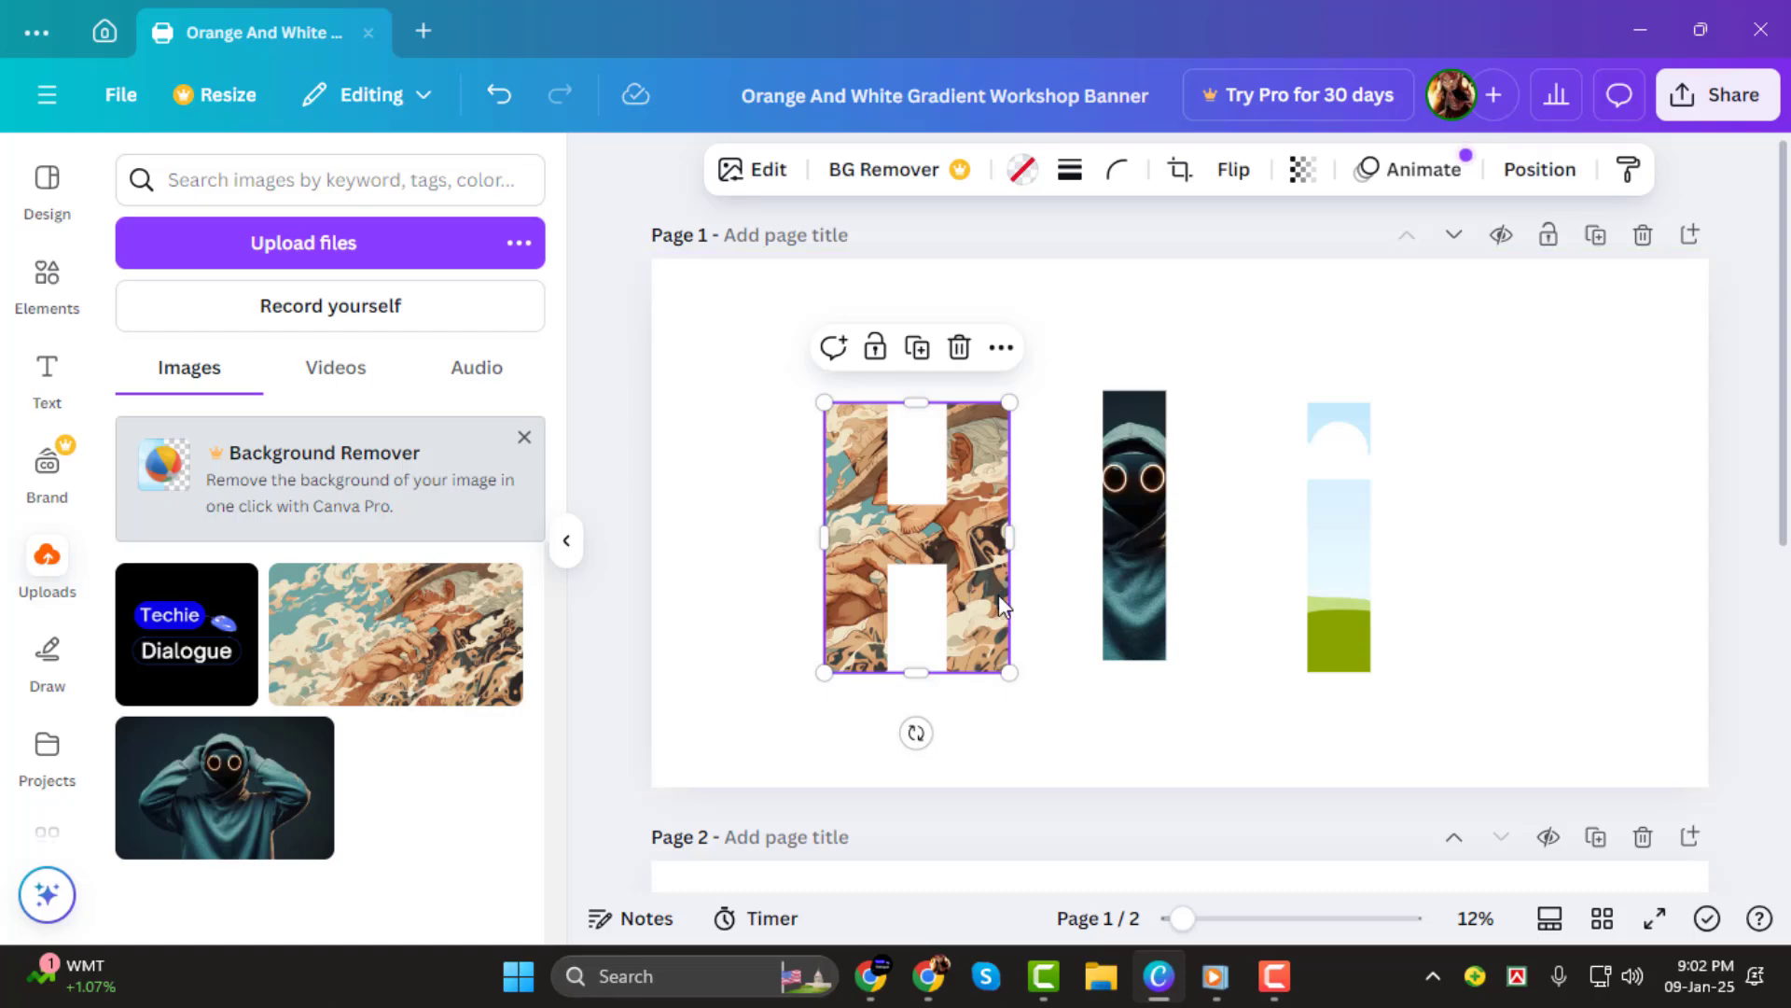
left_click(1180, 169)
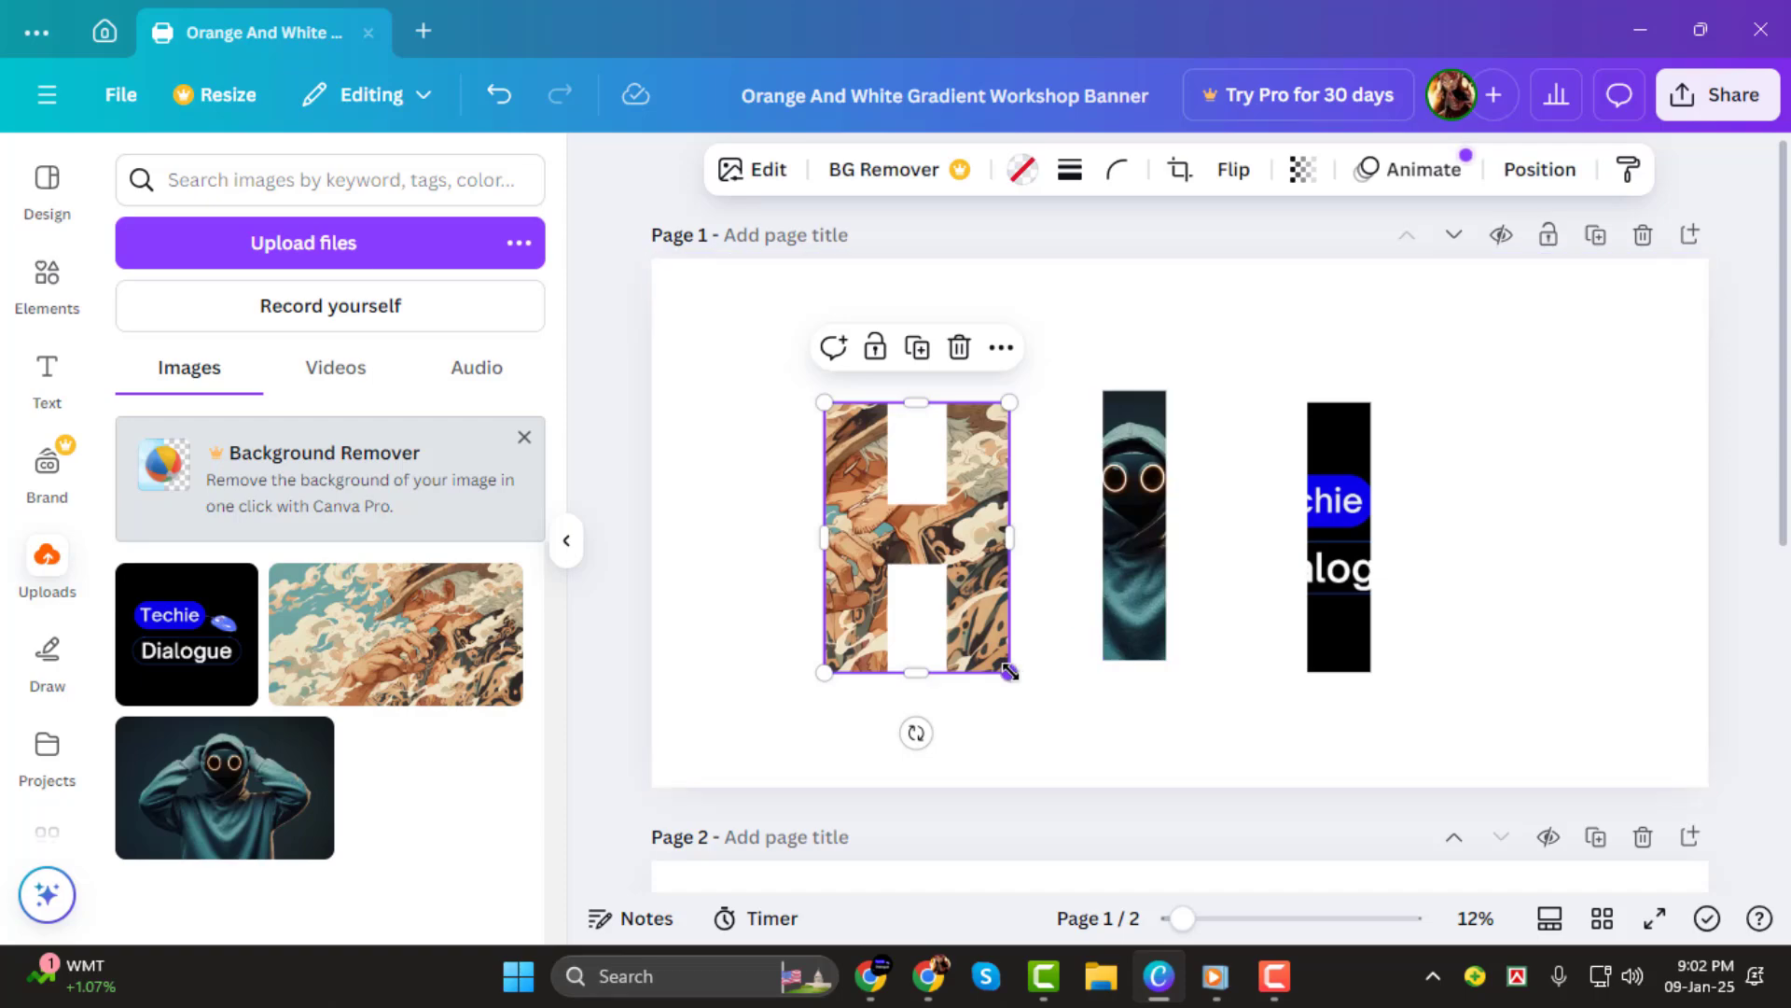
left_click_drag(1010, 671, 1068, 754)
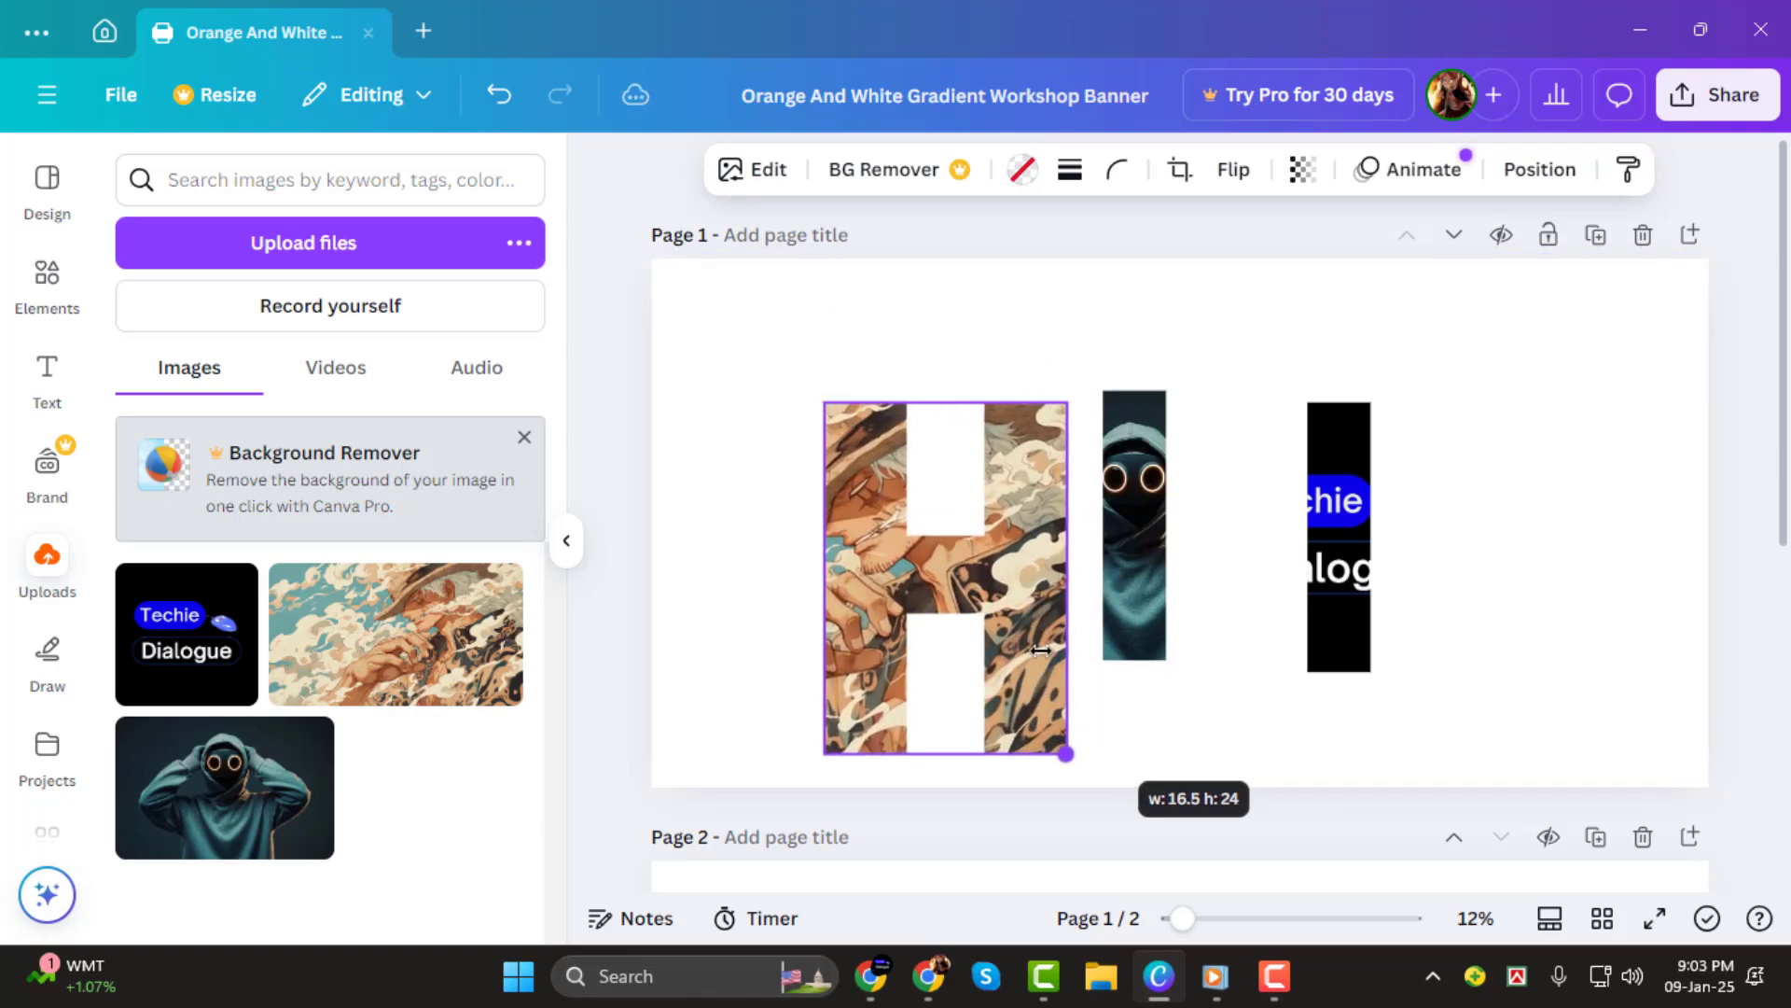